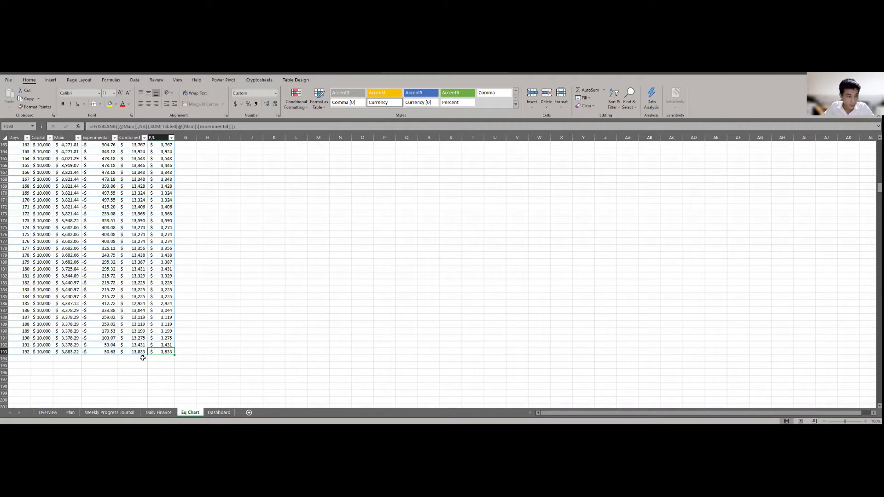
mouse_move(91, 360)
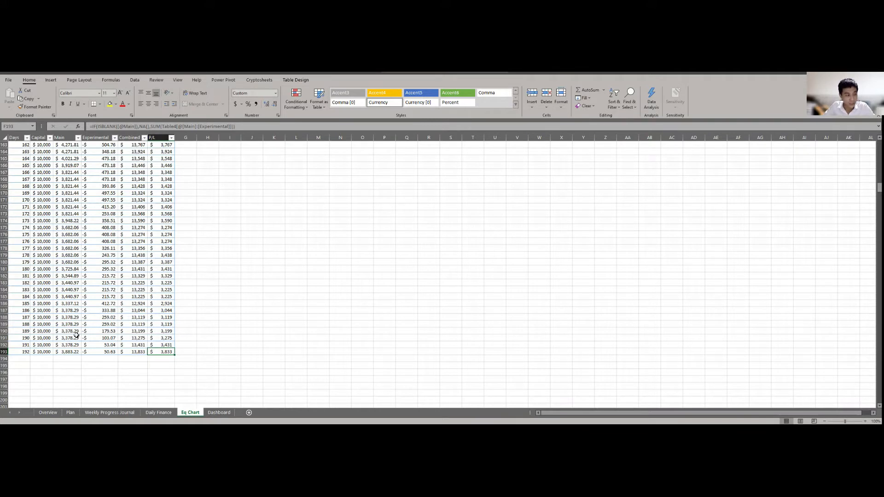
mouse_move(82, 361)
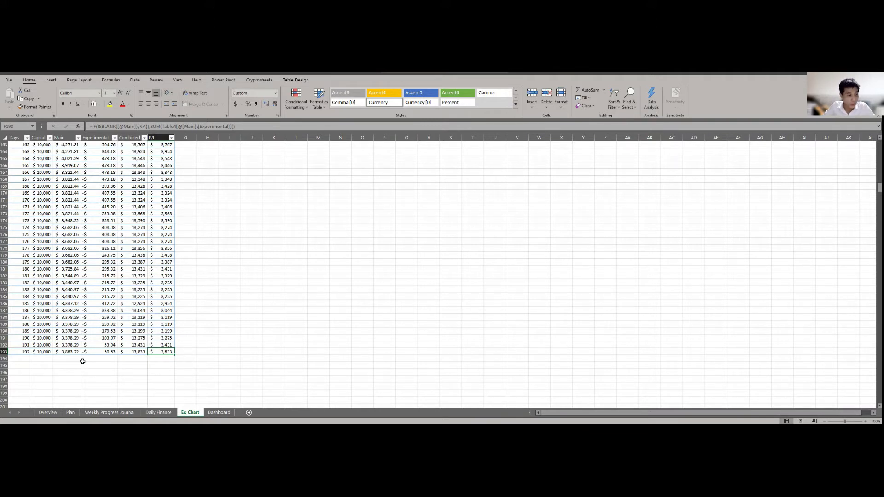
mouse_move(111, 354)
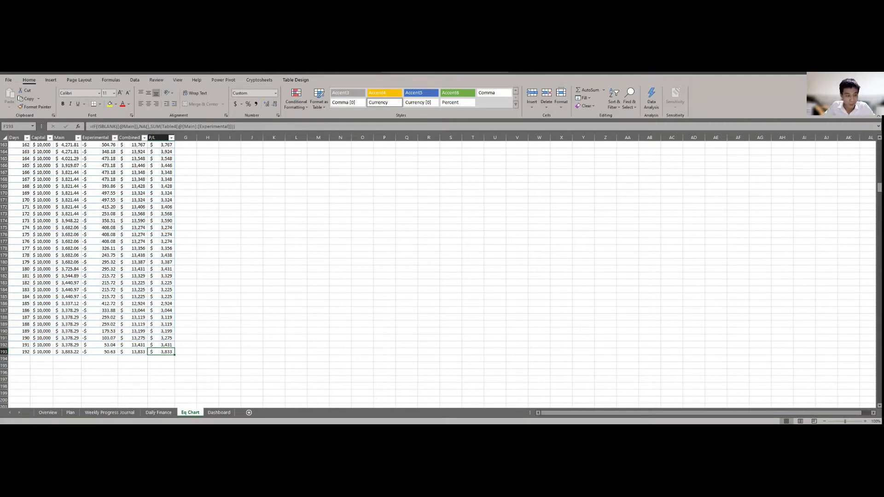
Bring up the BTCUSD 4h chart and inspect the long position's target and stop levels
click(158, 412)
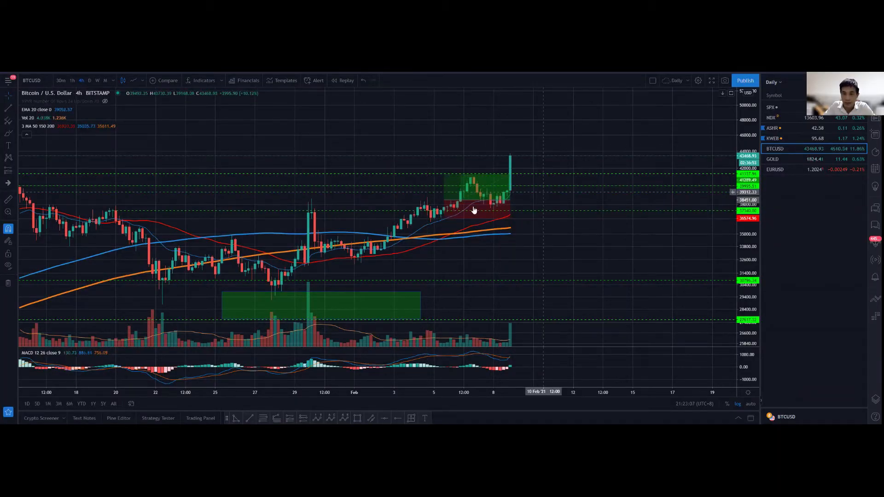
click(476, 208)
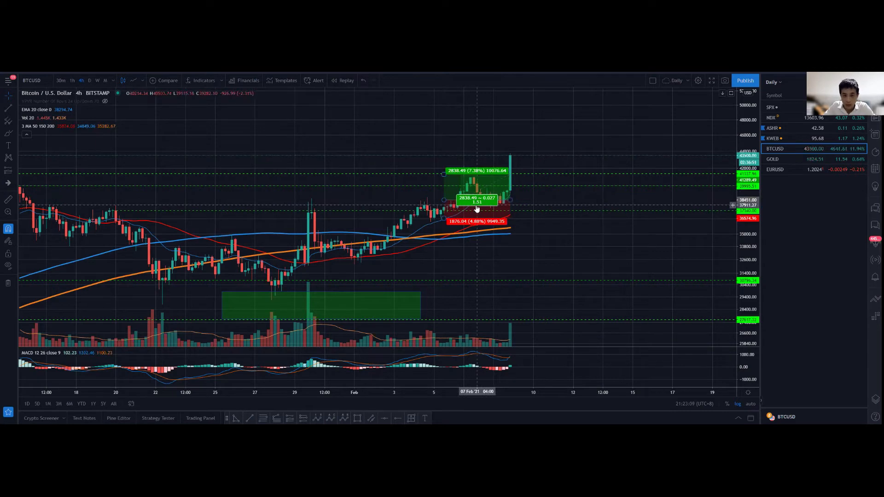
mouse_move(691, 183)
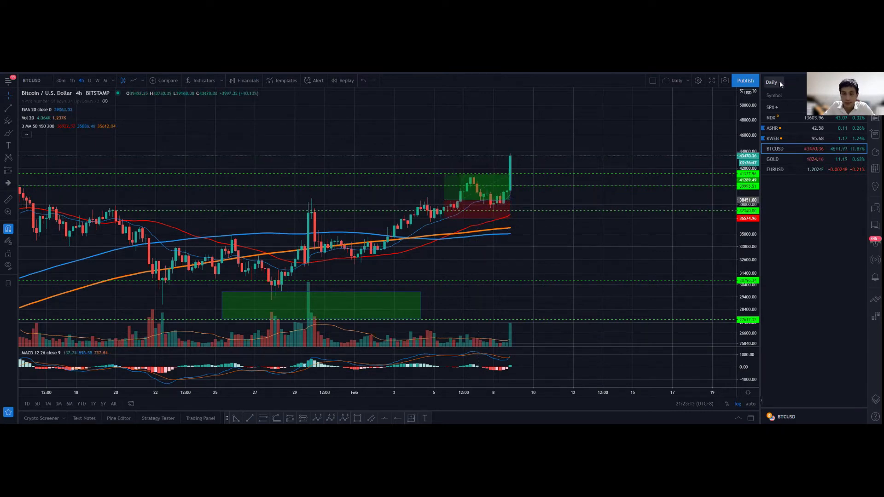
click(771, 82)
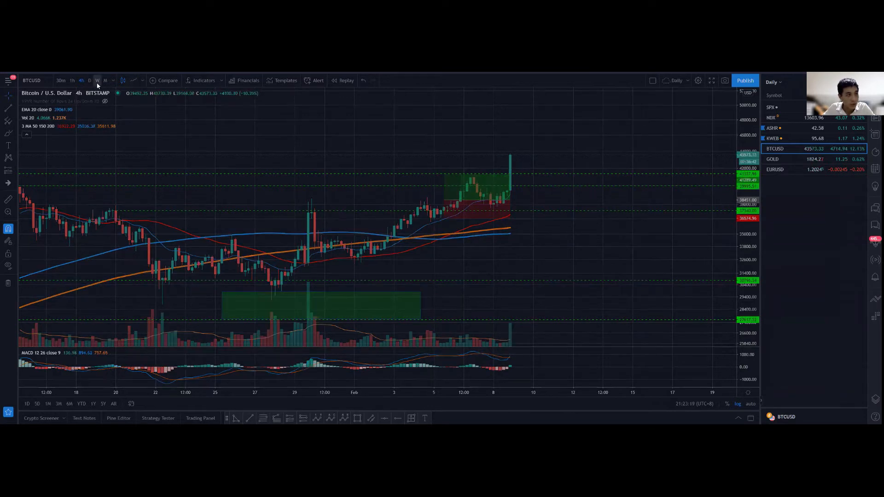
Switch BTCUSD to weekly candles to see the rally since December
click(97, 80)
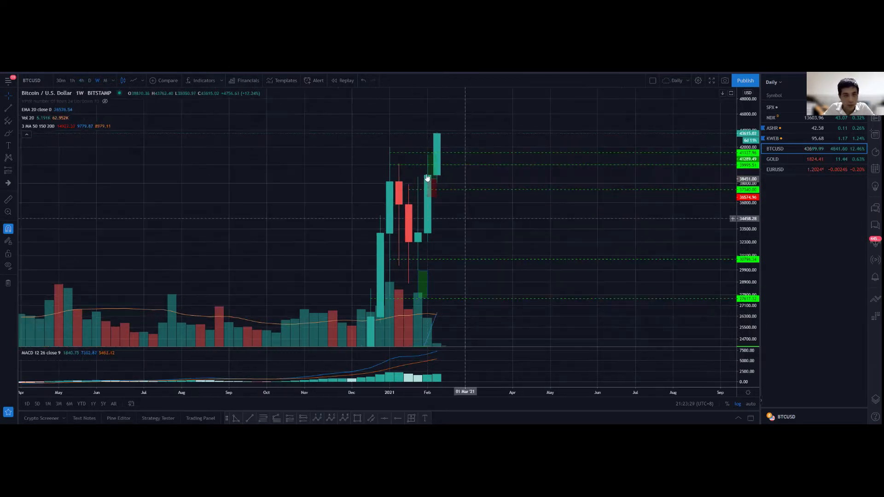
mouse_move(477, 174)
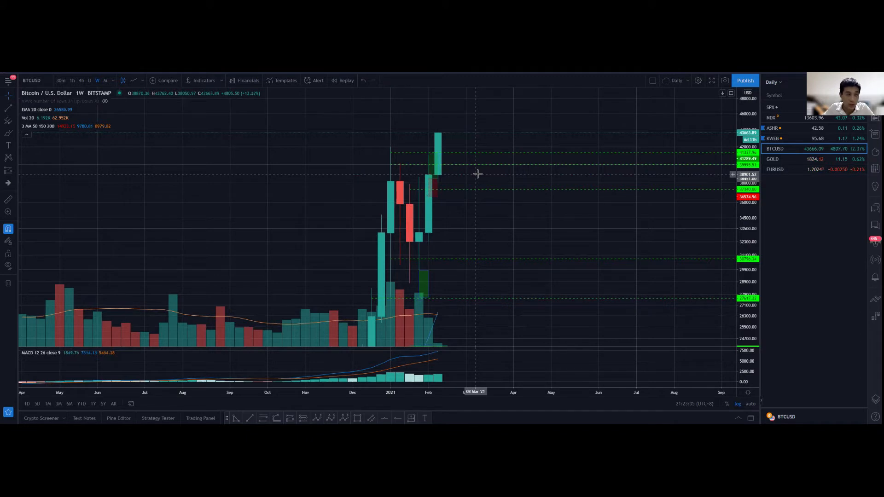
mouse_move(452, 185)
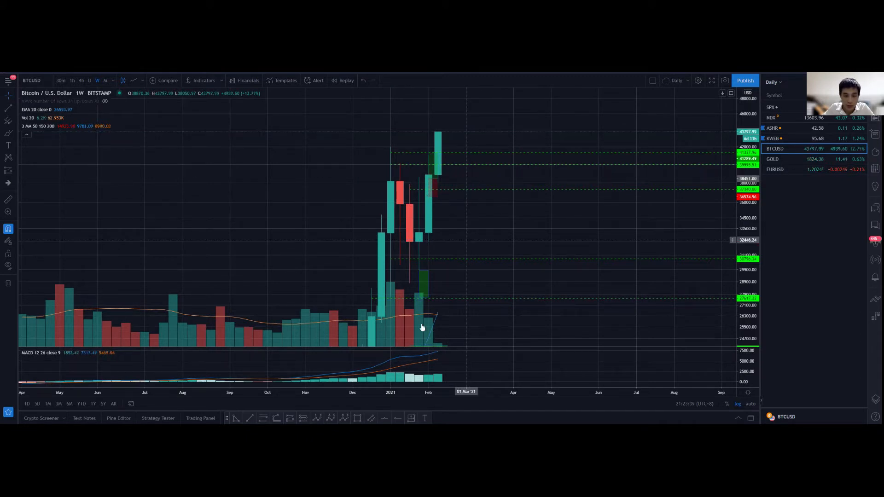
mouse_move(435, 320)
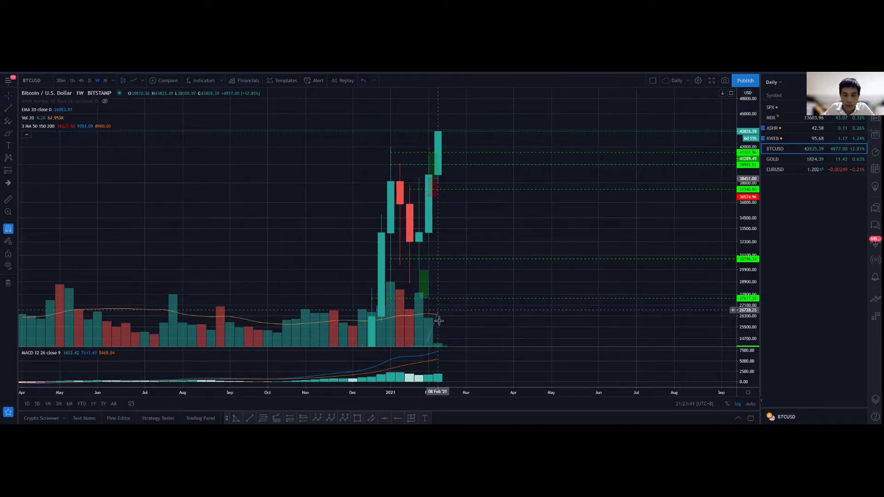
mouse_move(539, 213)
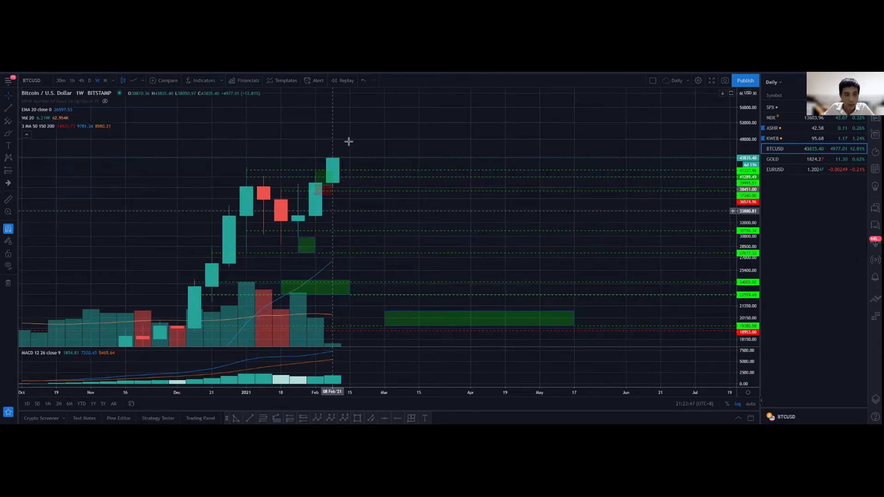
mouse_move(339, 276)
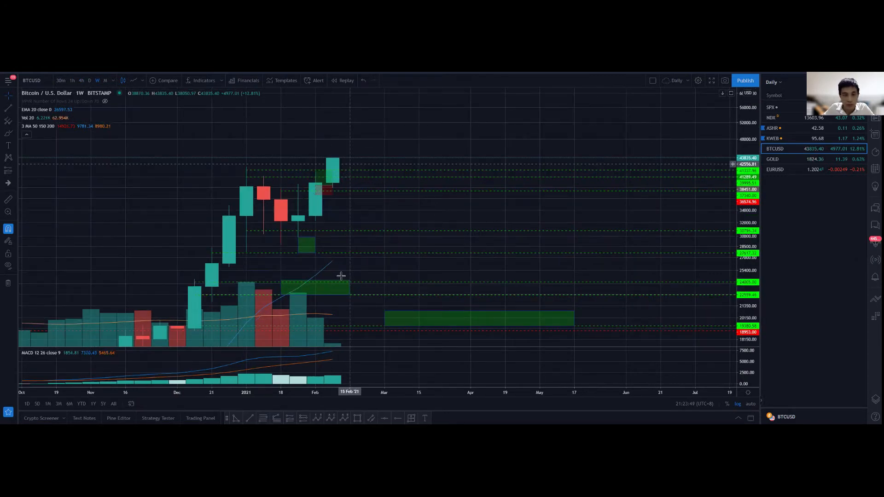
mouse_move(333, 265)
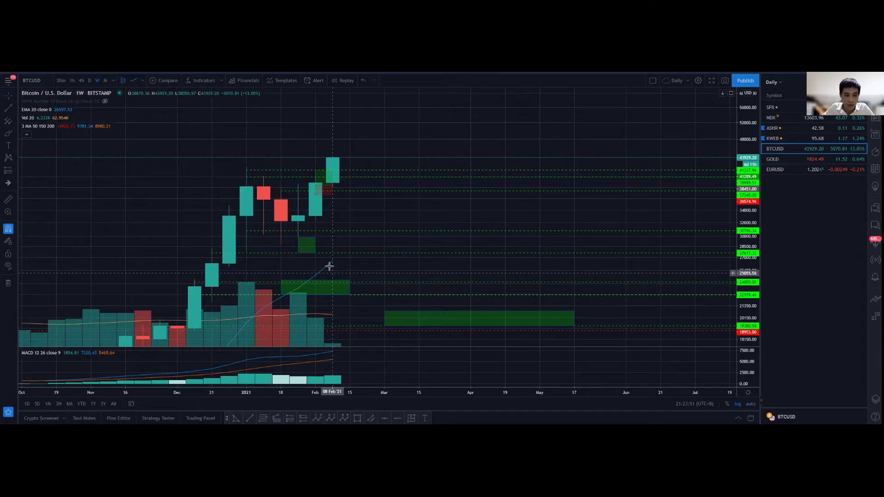
mouse_move(378, 209)
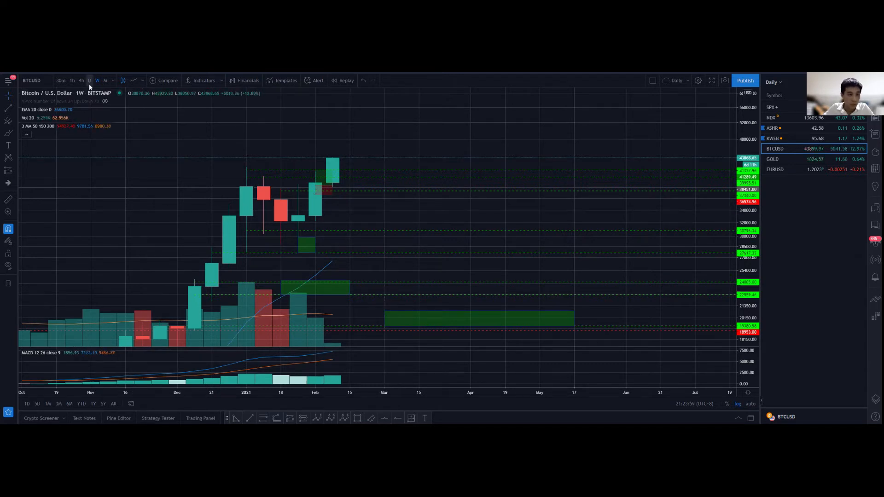
Switch BTCUSD from weekly to daily candles to see the early-February push
click(90, 80)
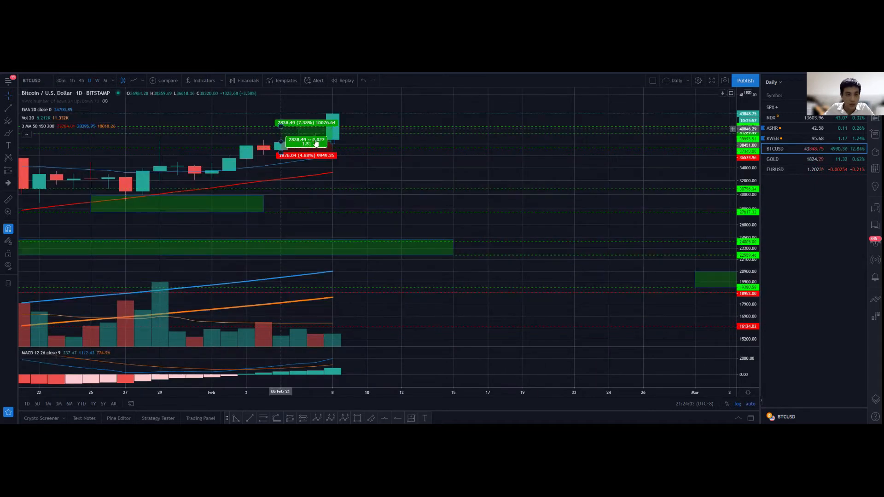
mouse_move(300, 147)
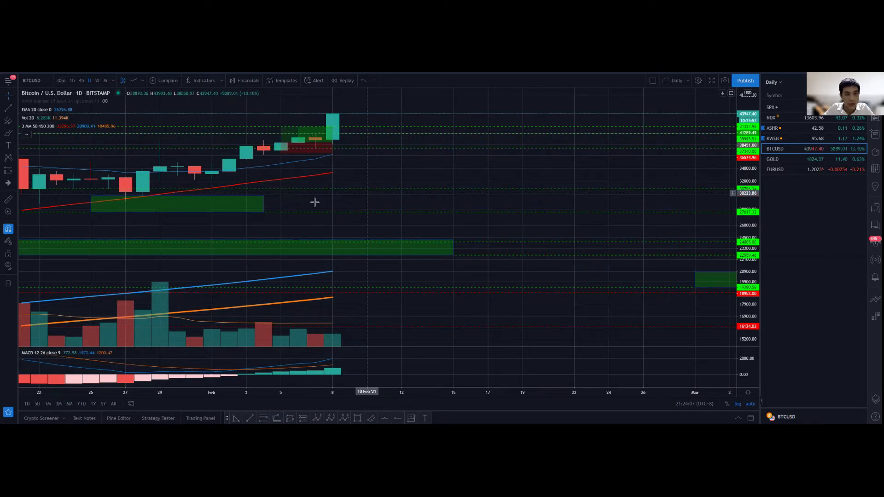
mouse_move(312, 200)
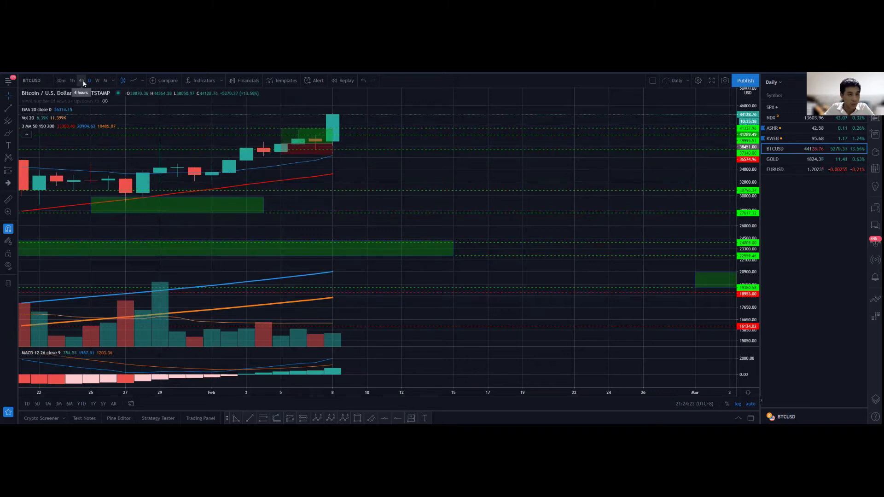
Switch BTCUSD back to 4-hour candles to review the breakout above the long-position box
click(82, 80)
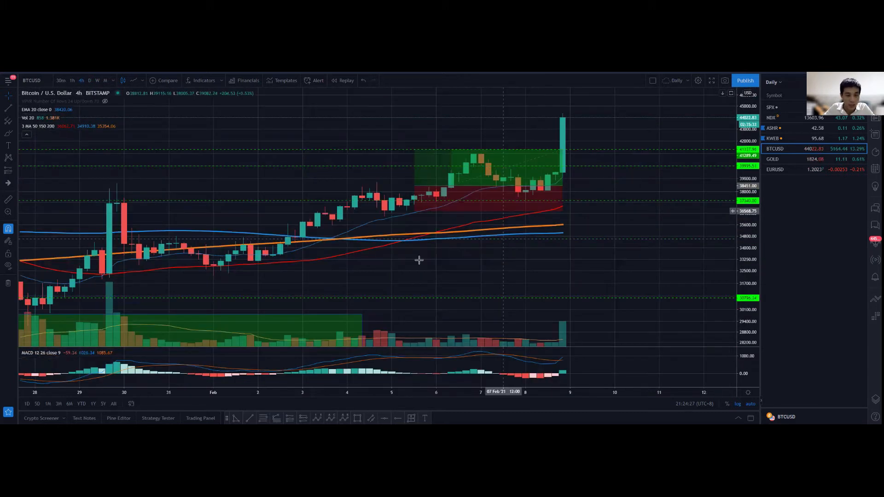
mouse_move(388, 216)
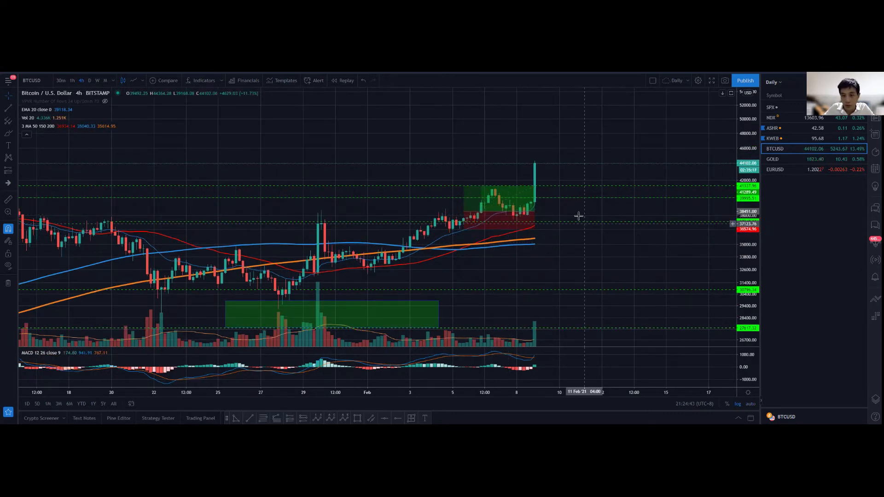
mouse_move(576, 214)
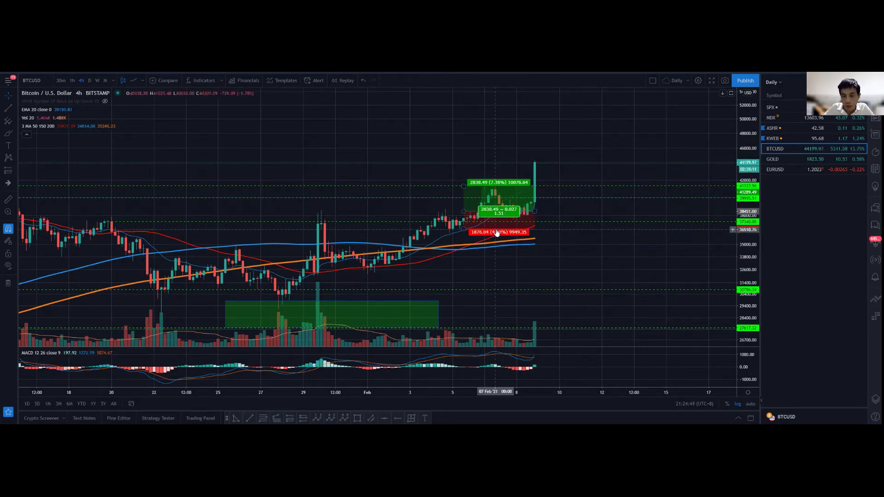
mouse_move(533, 169)
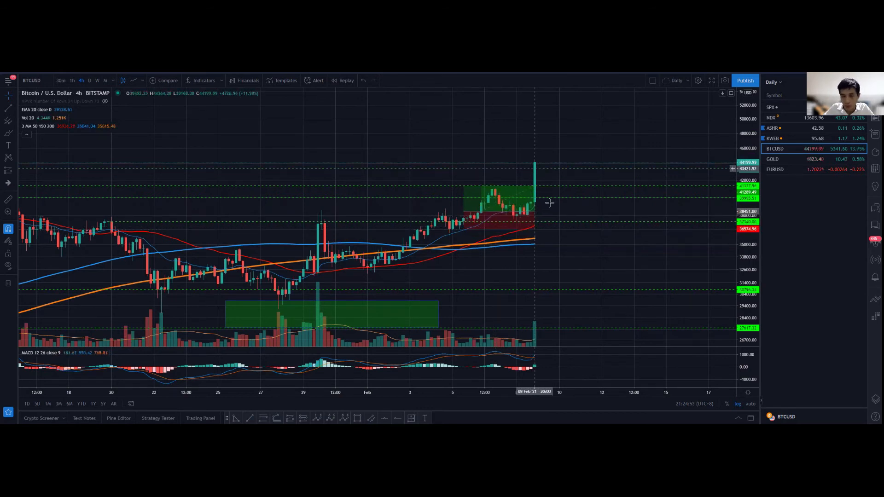
mouse_move(550, 204)
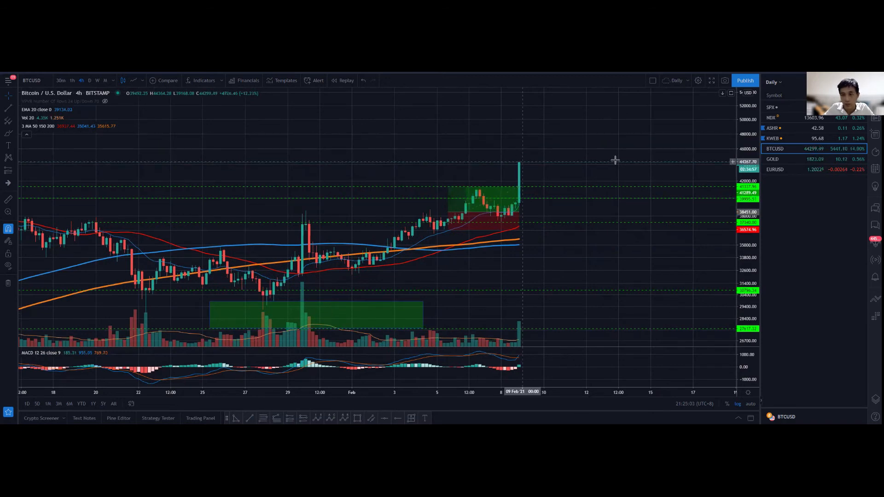
mouse_move(546, 164)
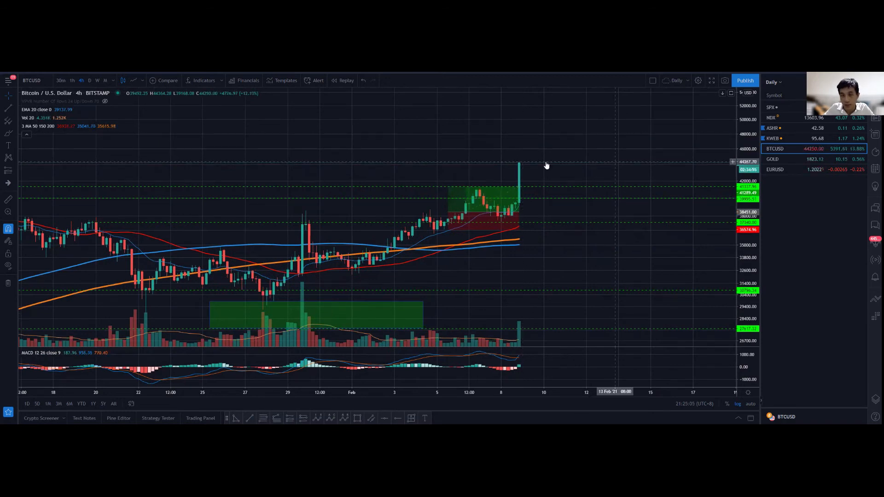
mouse_move(532, 184)
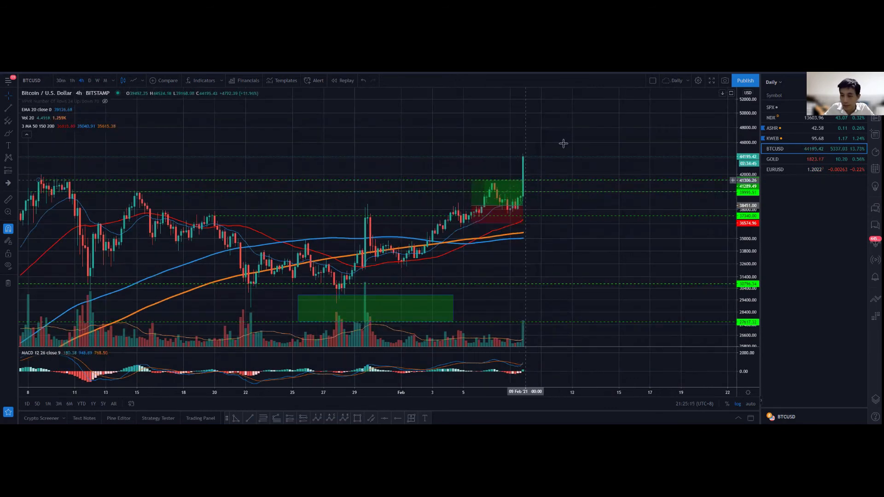
mouse_move(528, 187)
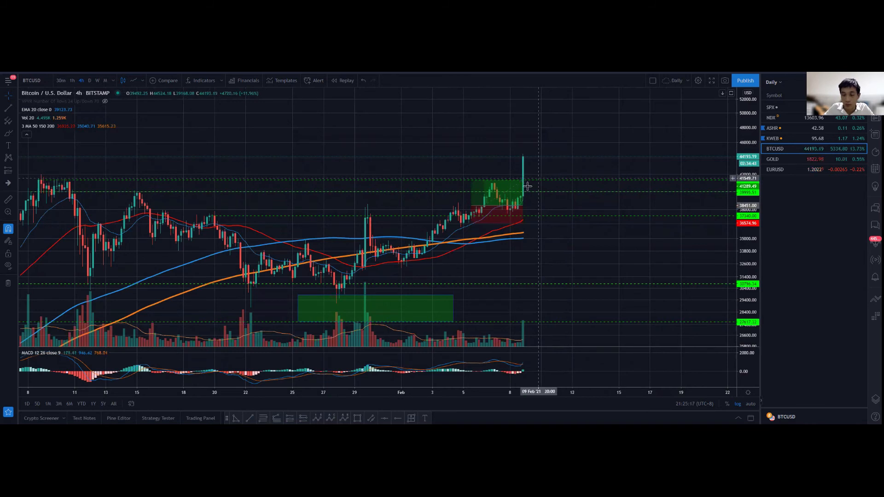
mouse_move(552, 175)
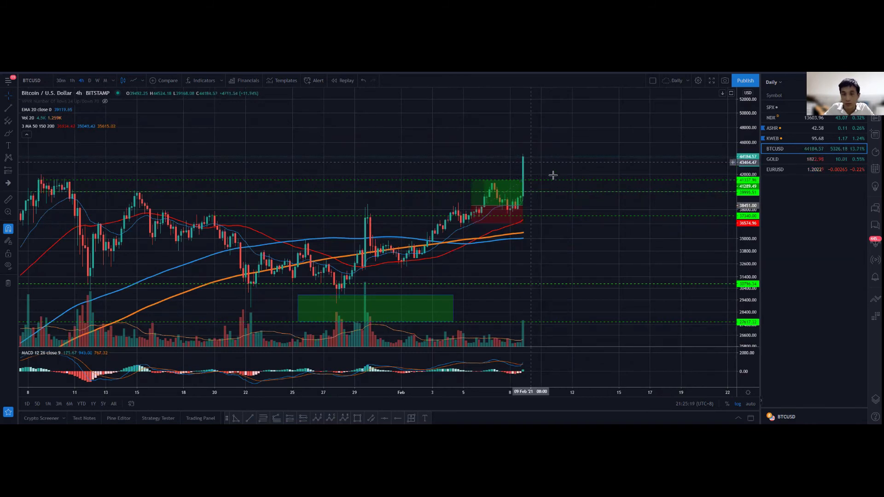